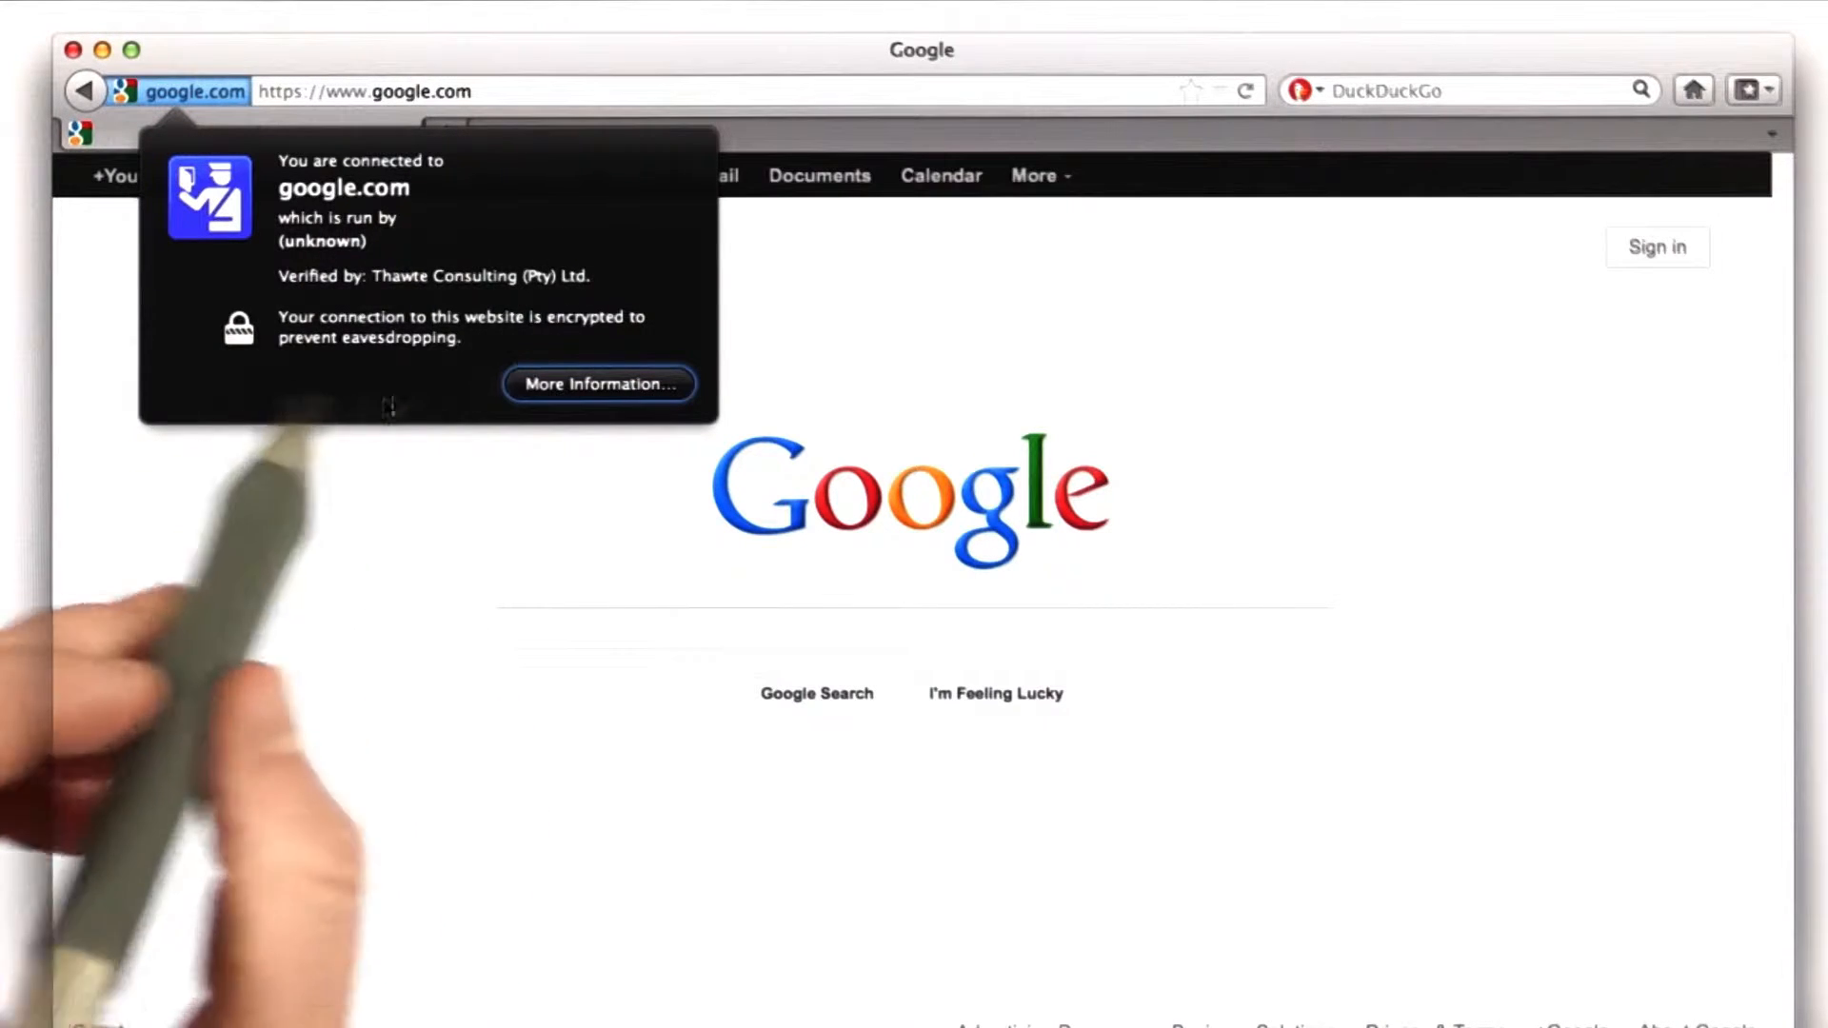
Show google.com's full security info via More Information, verified by Thawte Consulting.
{"action": "left_click", "coordinate": [598, 383]}
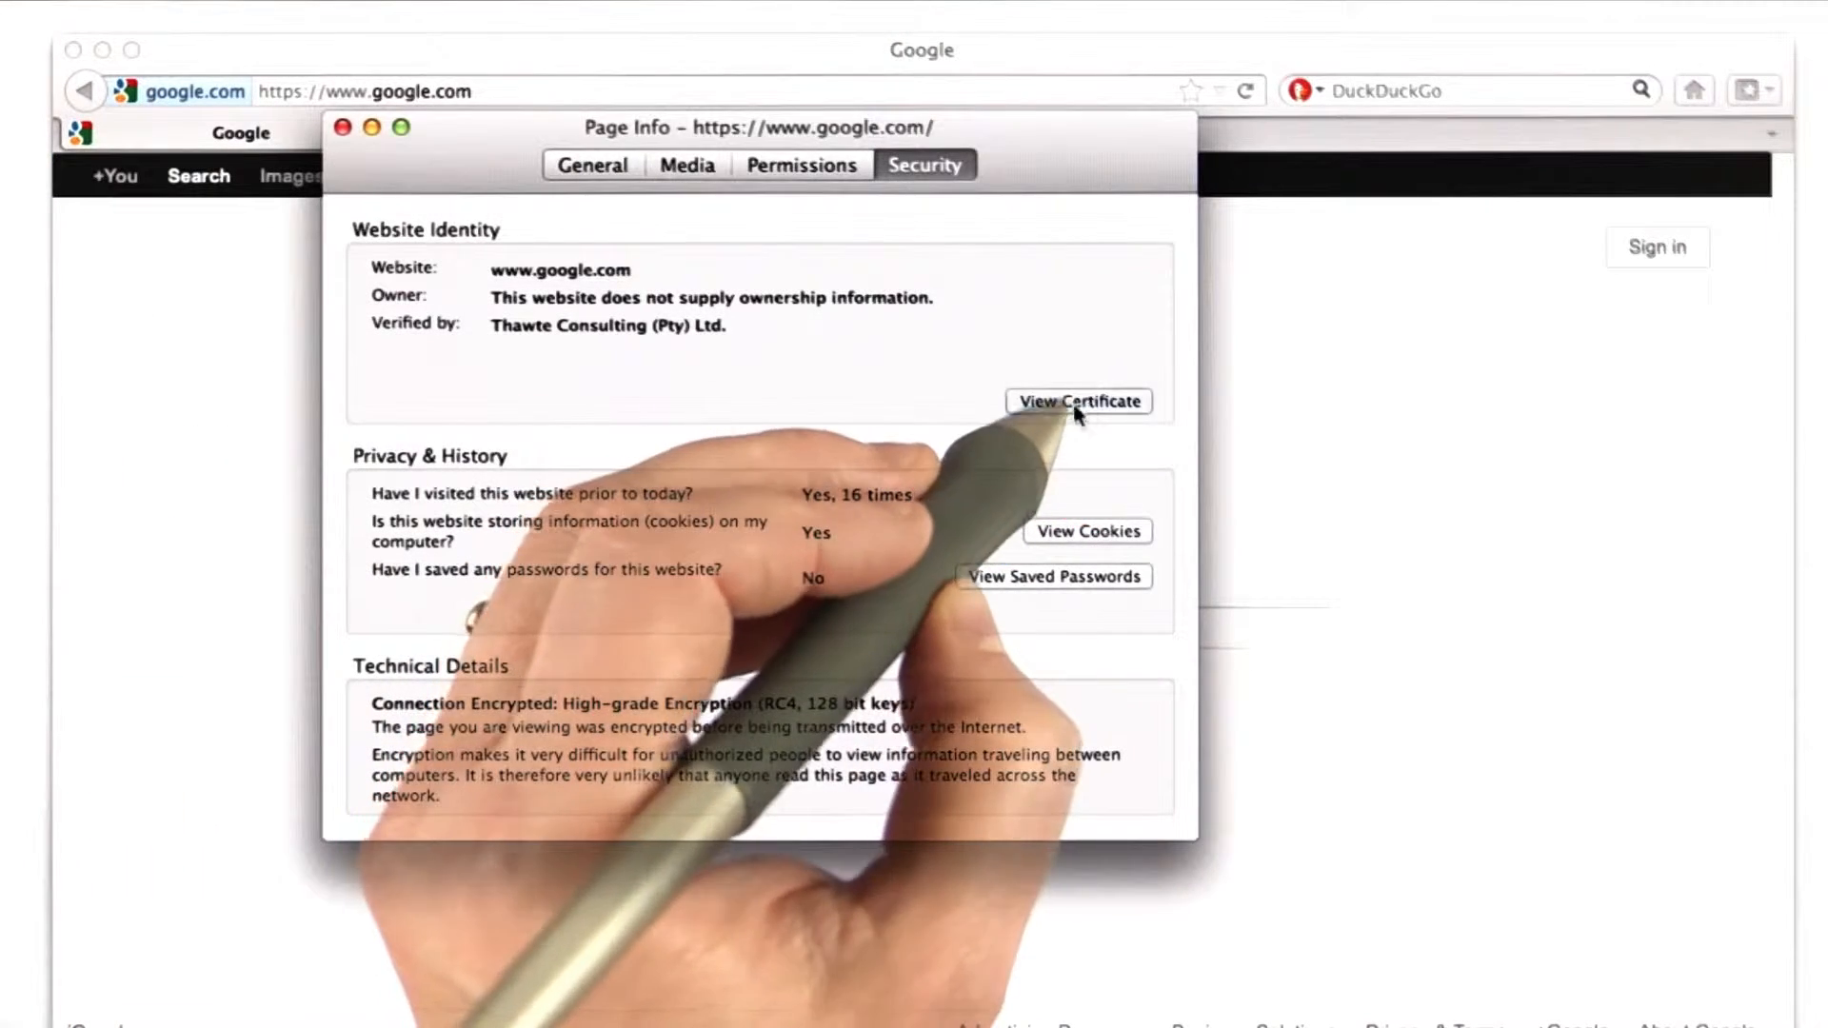
{"action": "left_click", "coordinate": [1078, 402]}
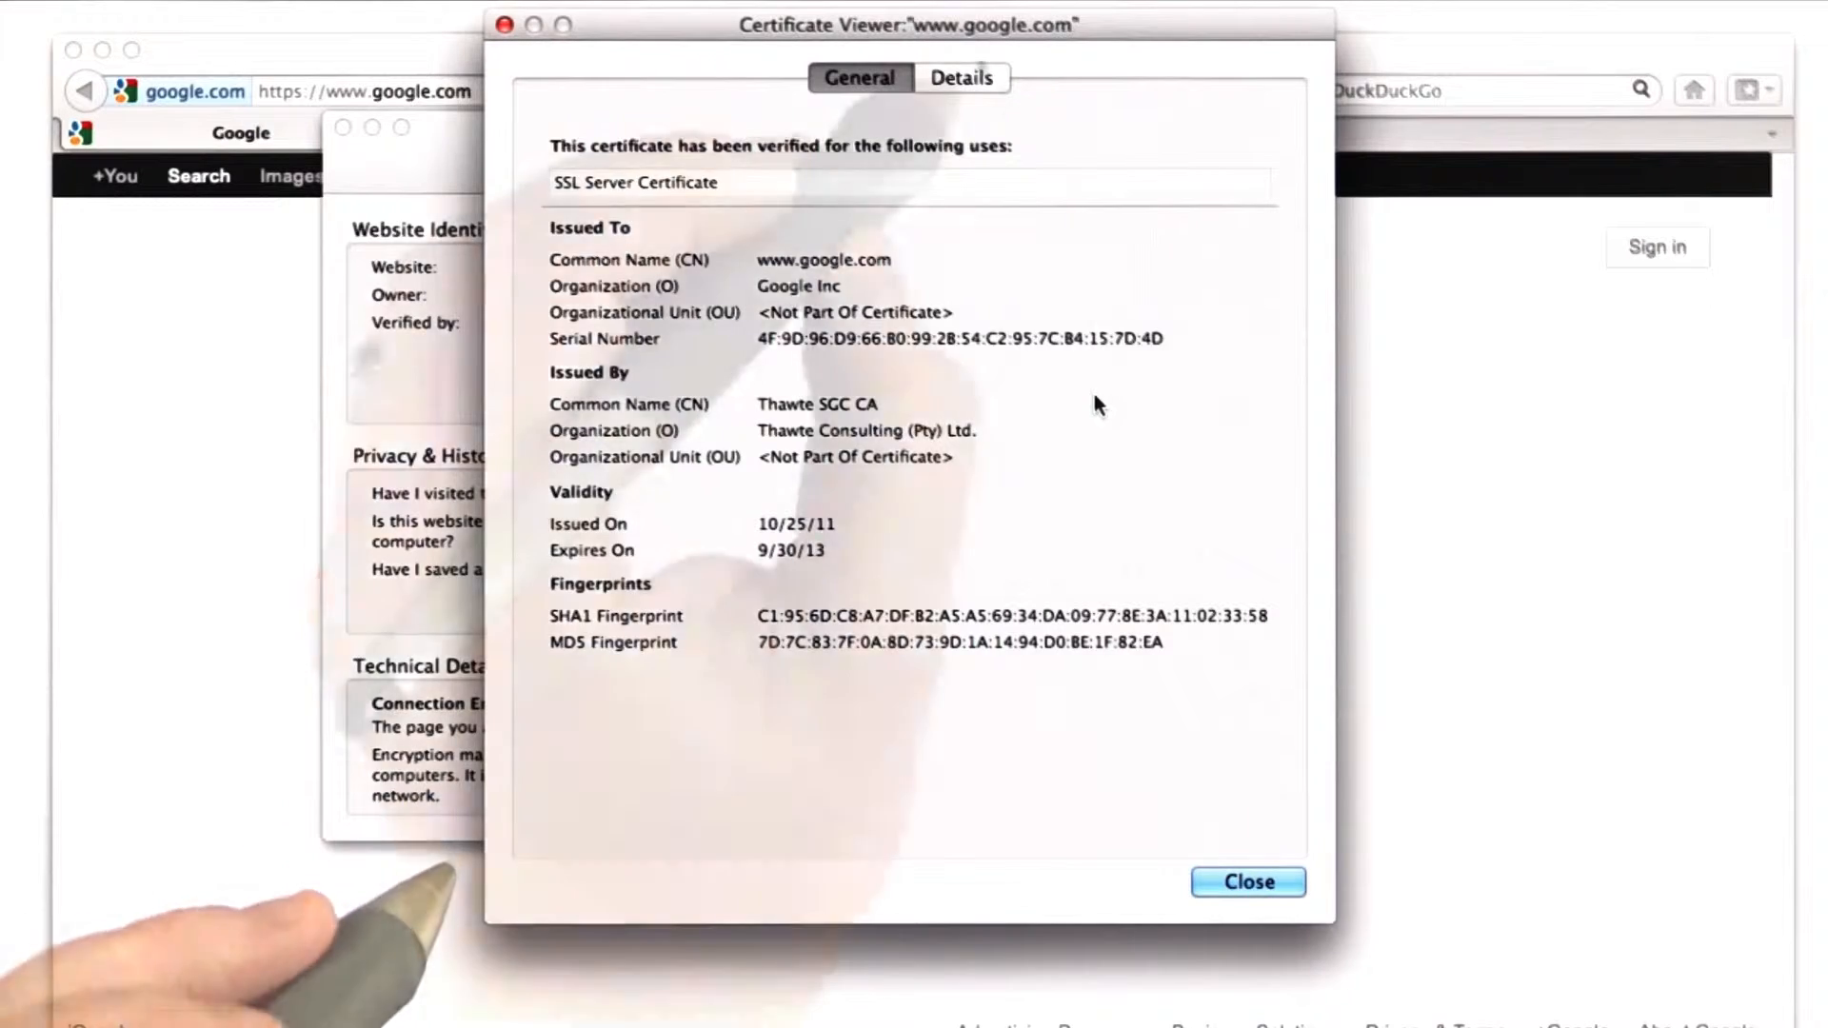
{"action": "left_click", "coordinate": [960, 76]}
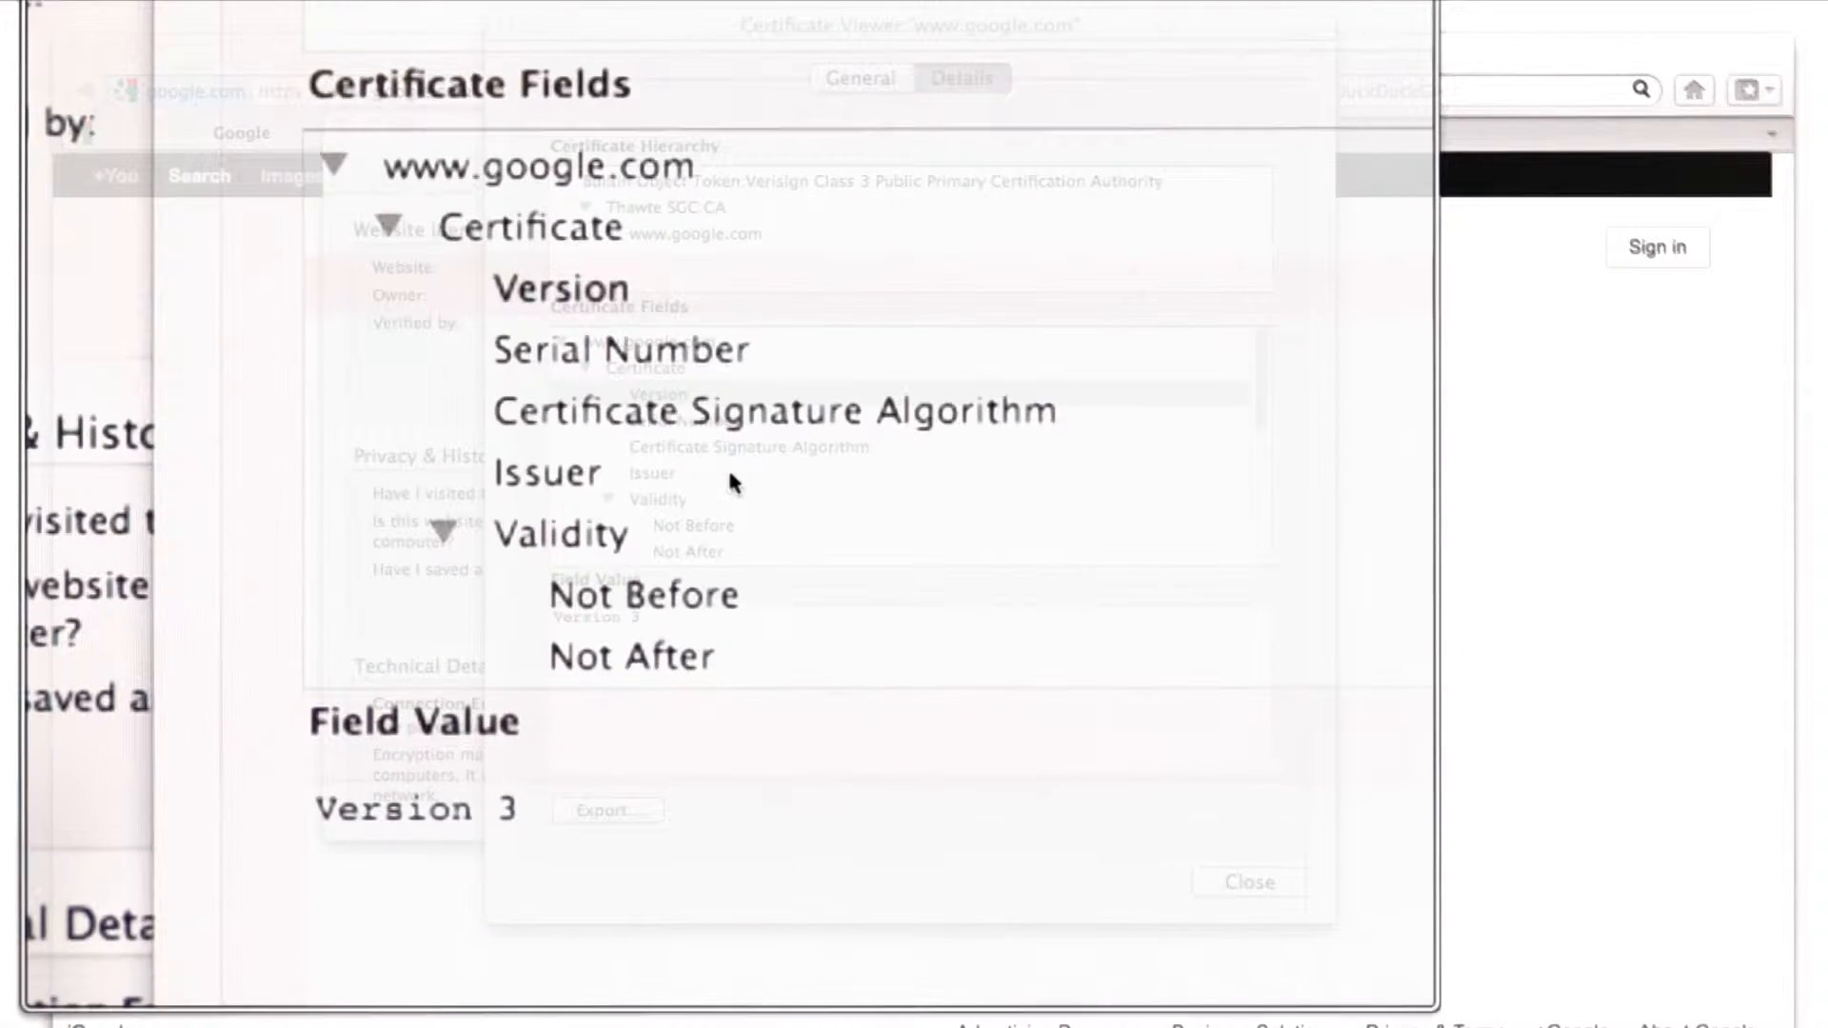
Step through Version, Subject and Subject Public Key Algorithm fields, revealing PKCS #1 RSA Encryption.
{"action": "left_click", "coordinate": [689, 287]}
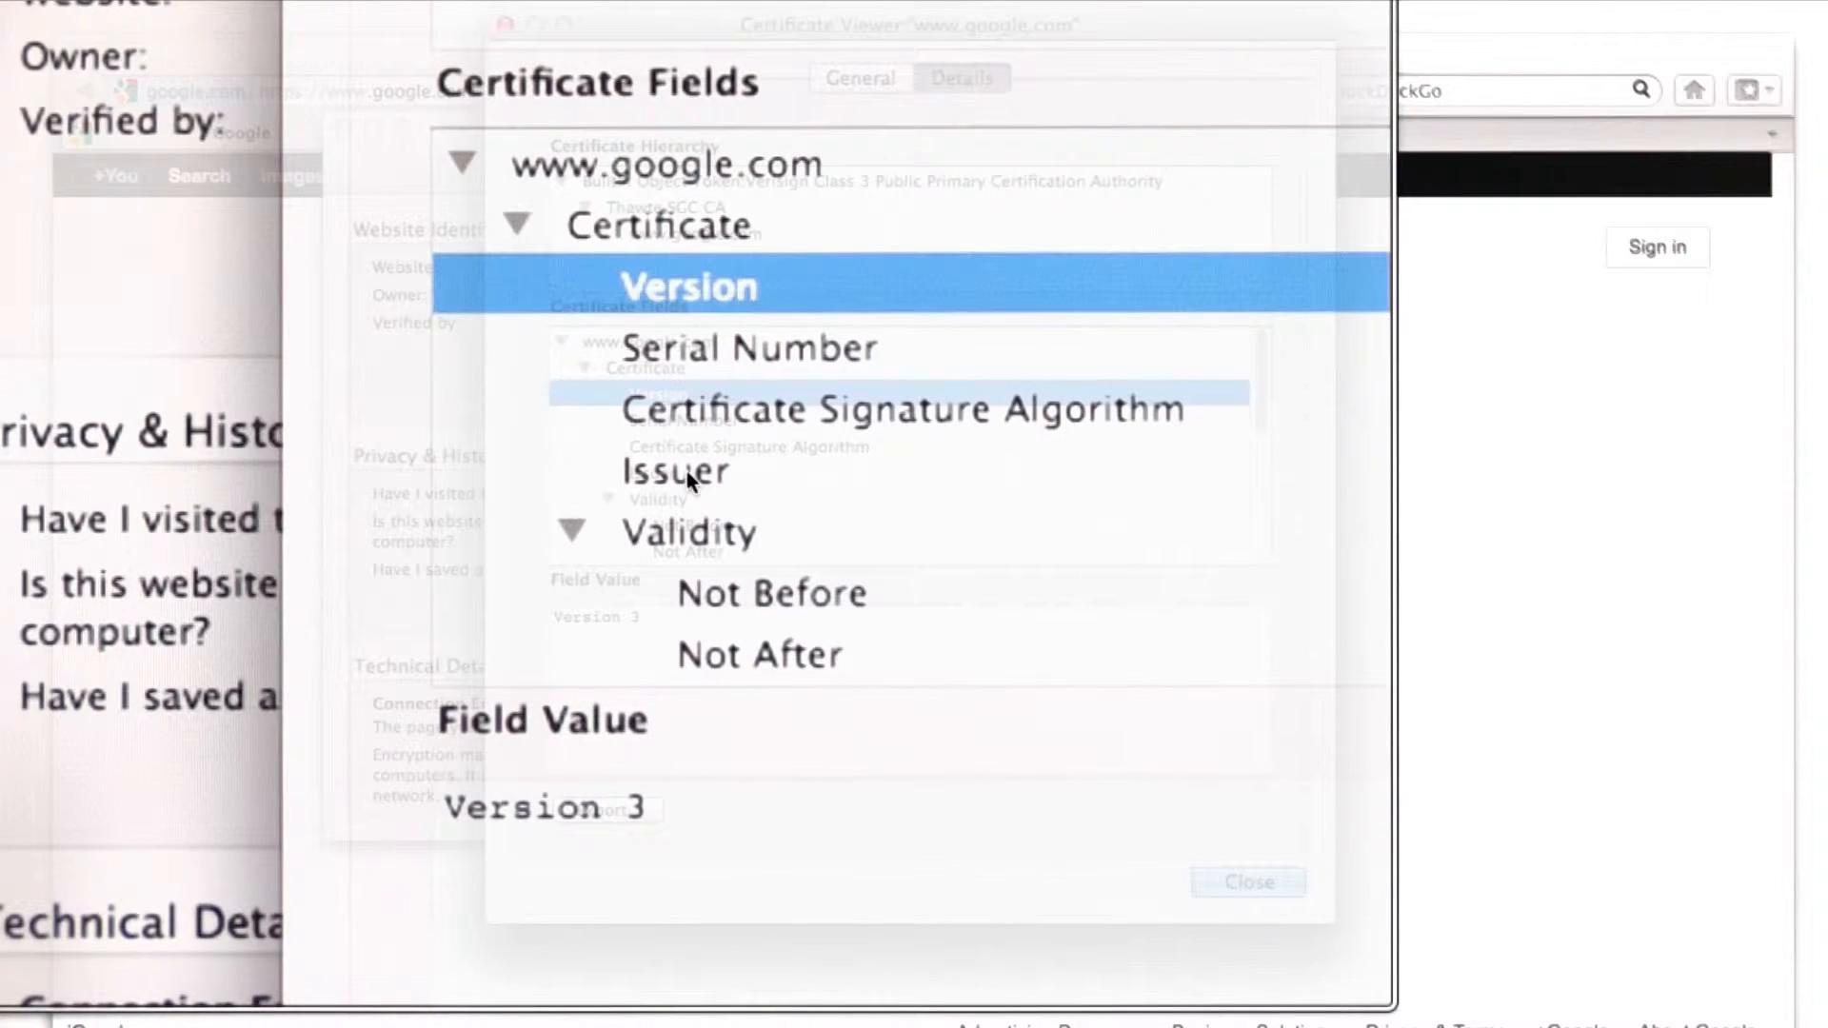
{"action": "left_click", "coordinate": [675, 471]}
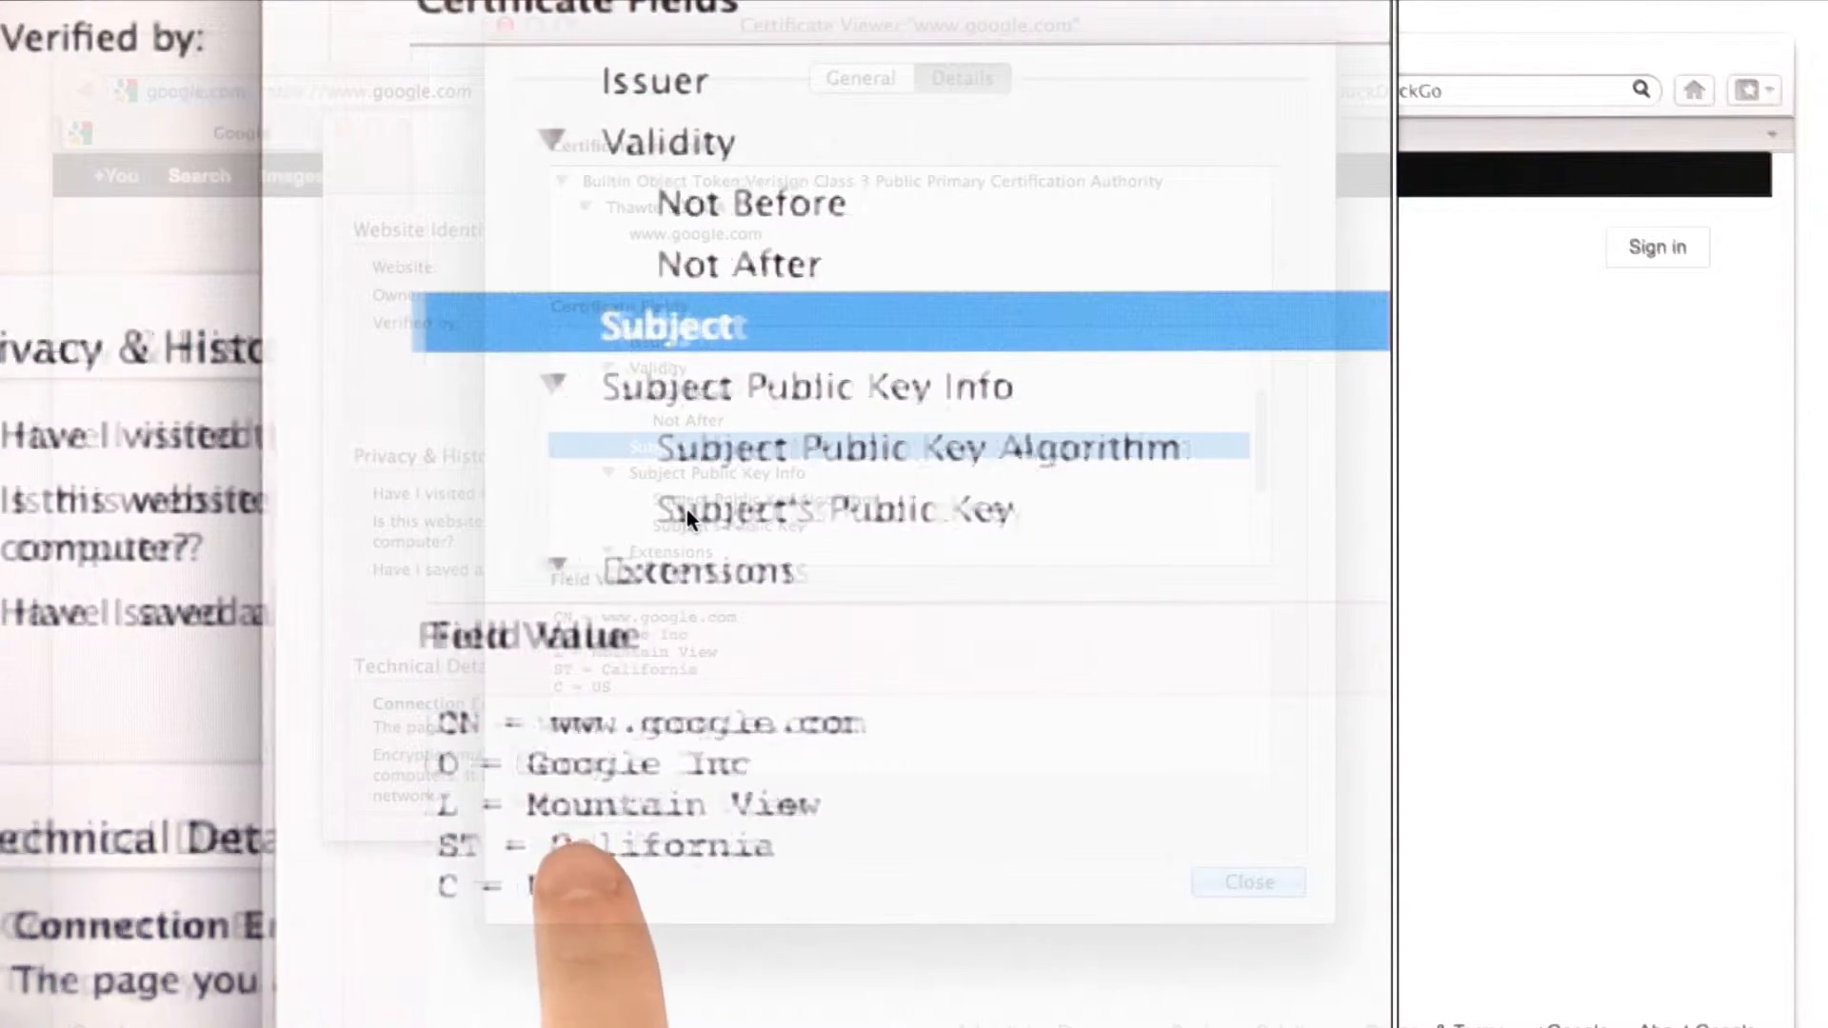
{"action": "left_click", "coordinate": [863, 507]}
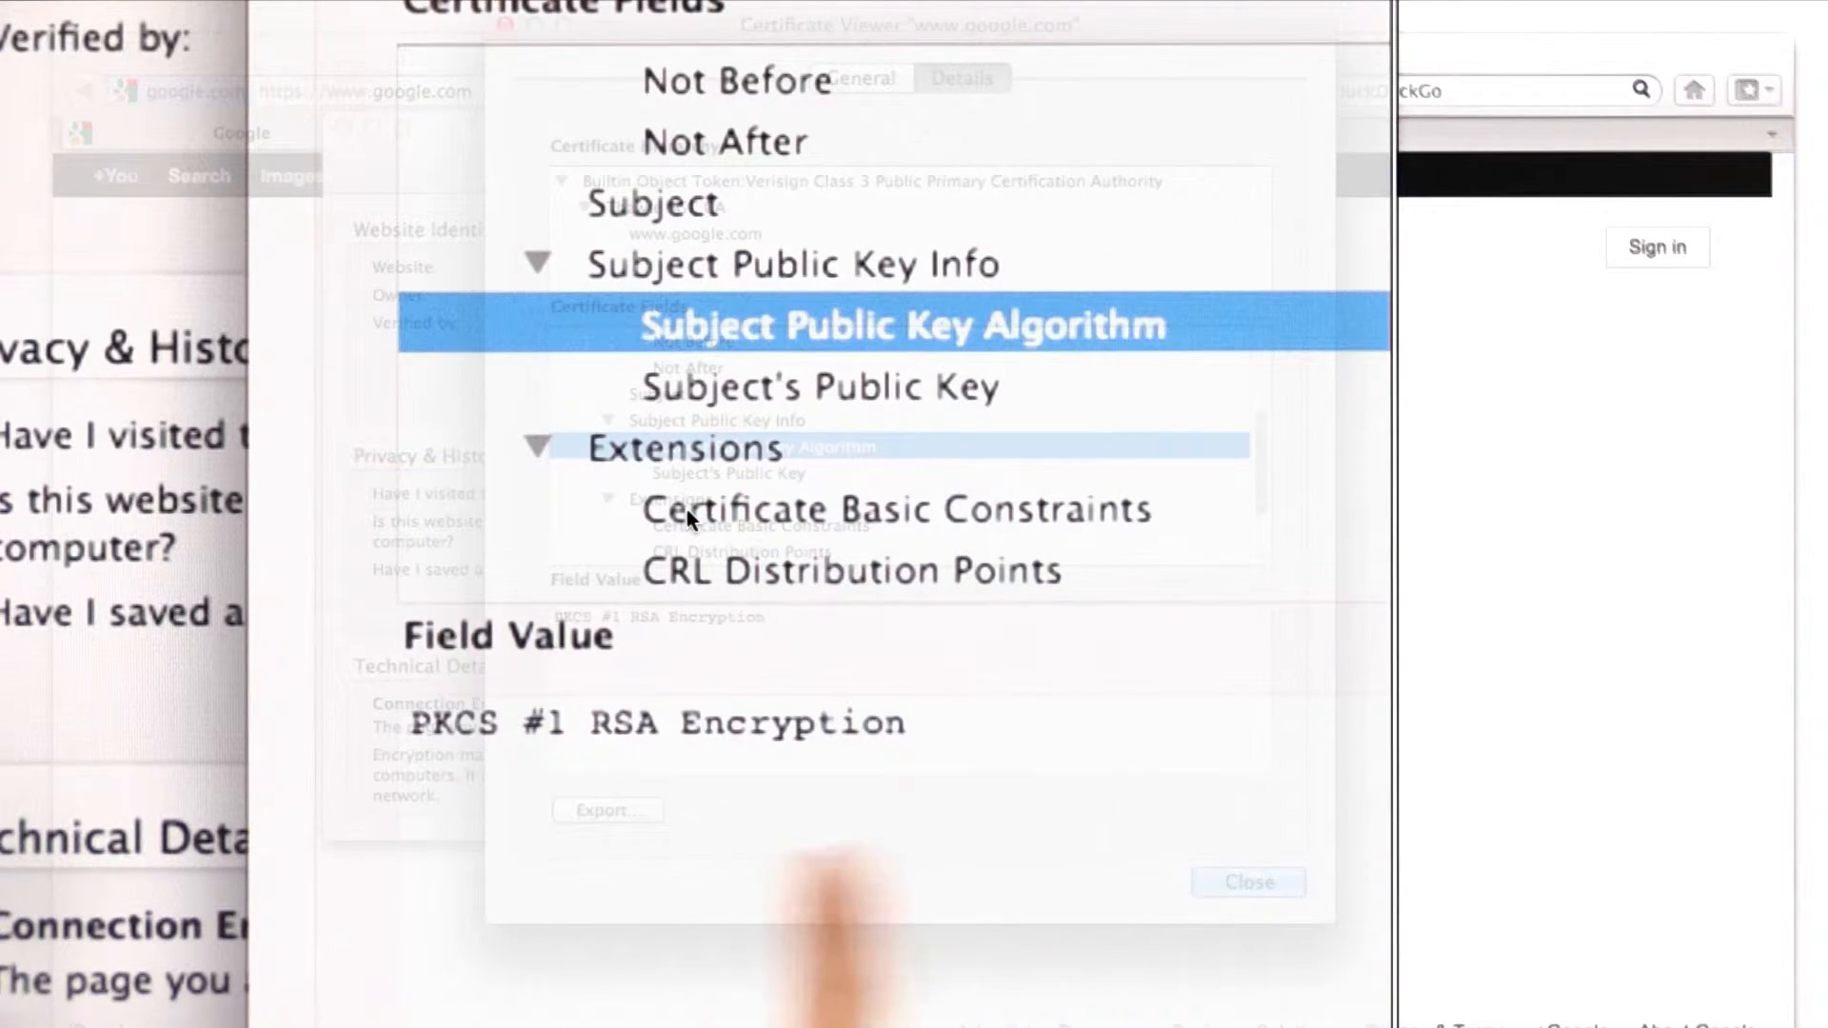
{"action": "mouse_move", "coordinate": [897, 874]}
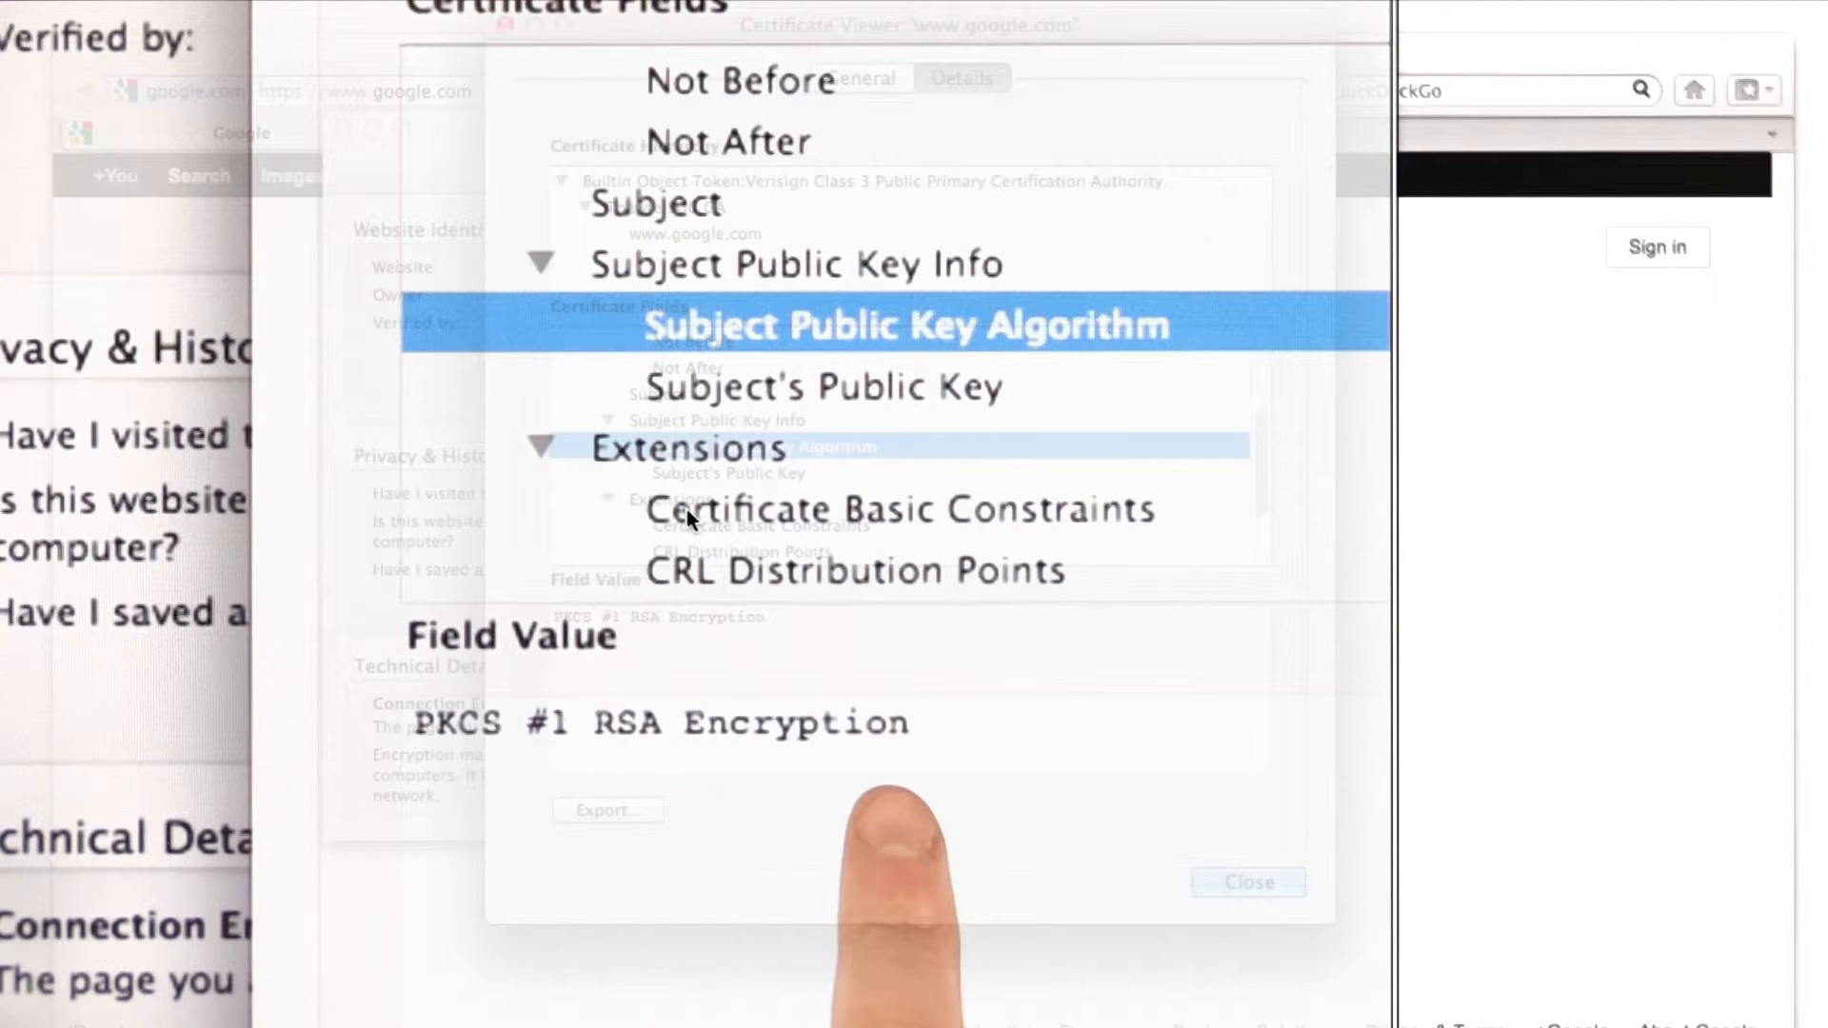